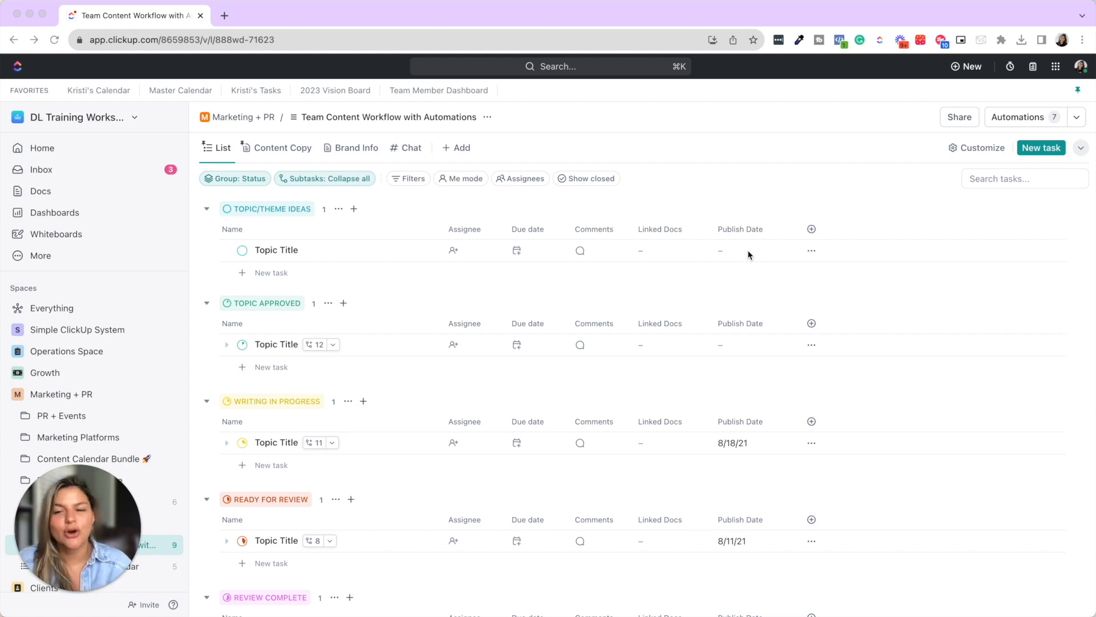
mouse_move(871, 193)
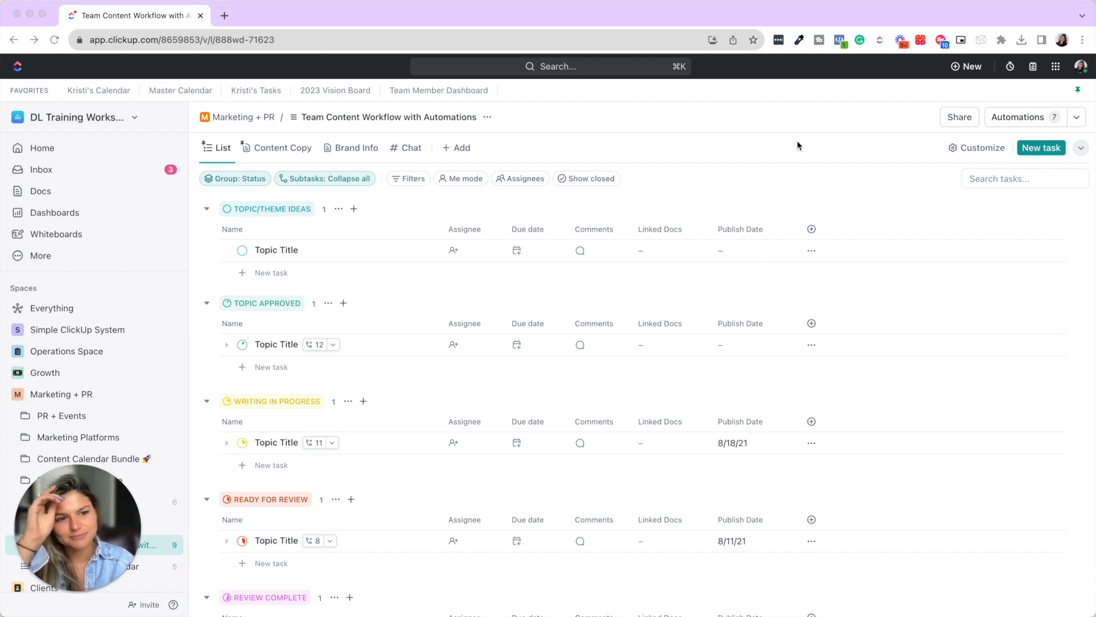
mouse_move(803, 138)
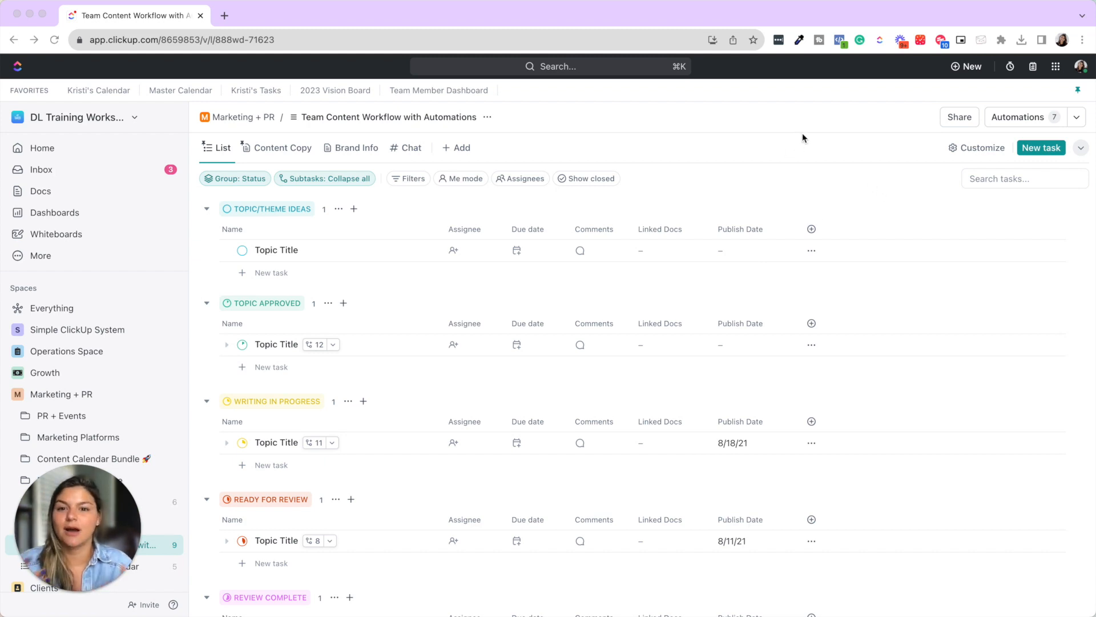
mouse_move(454, 216)
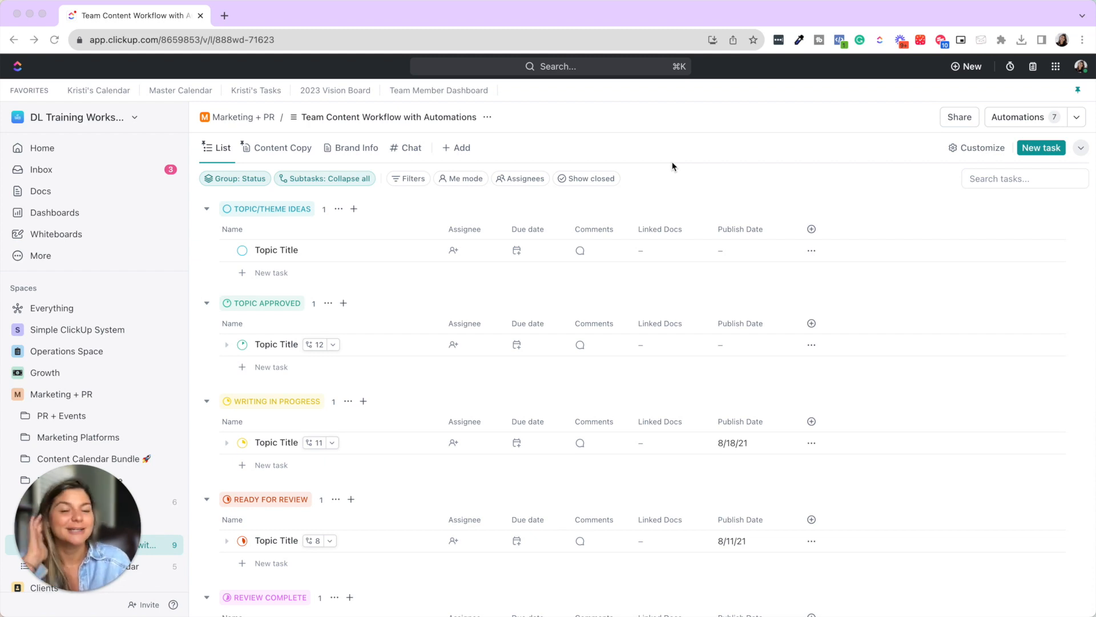
mouse_move(684, 165)
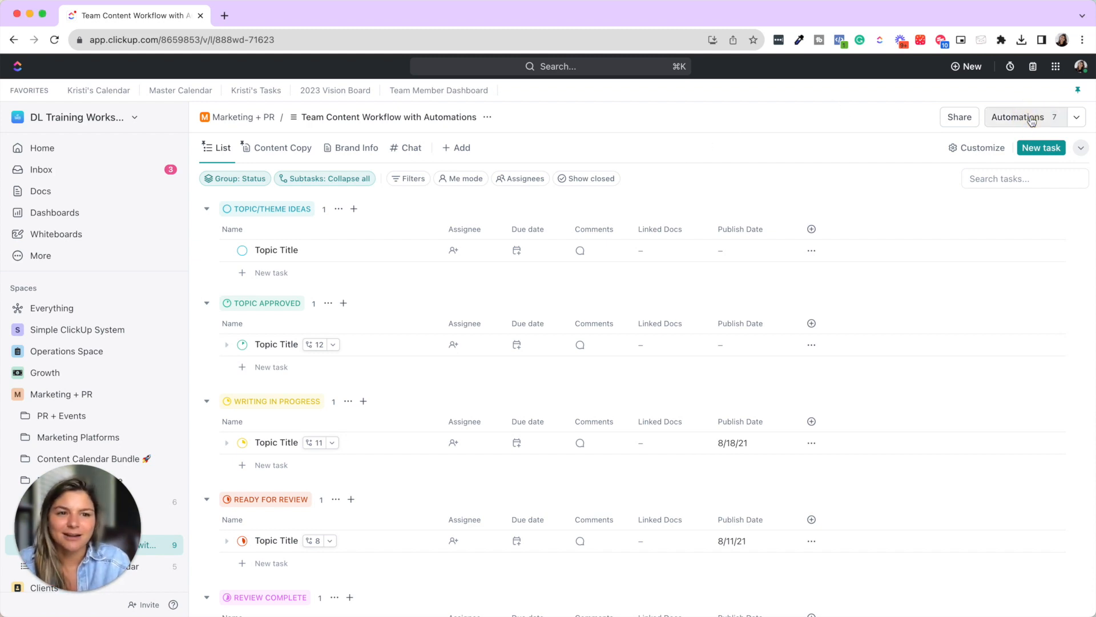
Review the 'ready for review' automation's trigger, reassign-assignees and two-day due date actions
click(1018, 117)
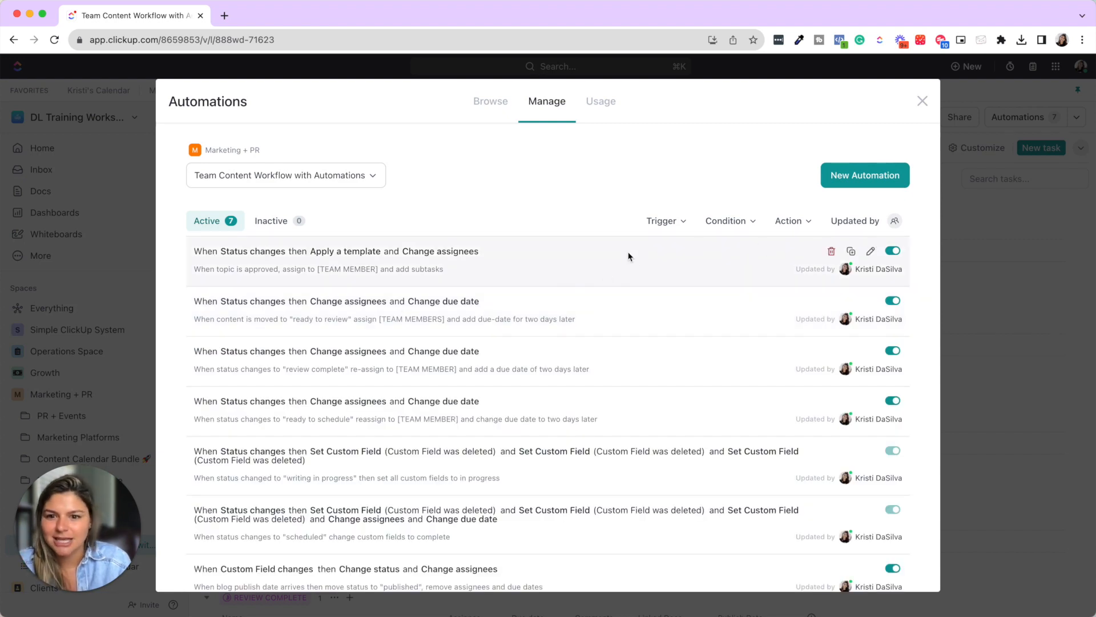
mouse_move(881, 300)
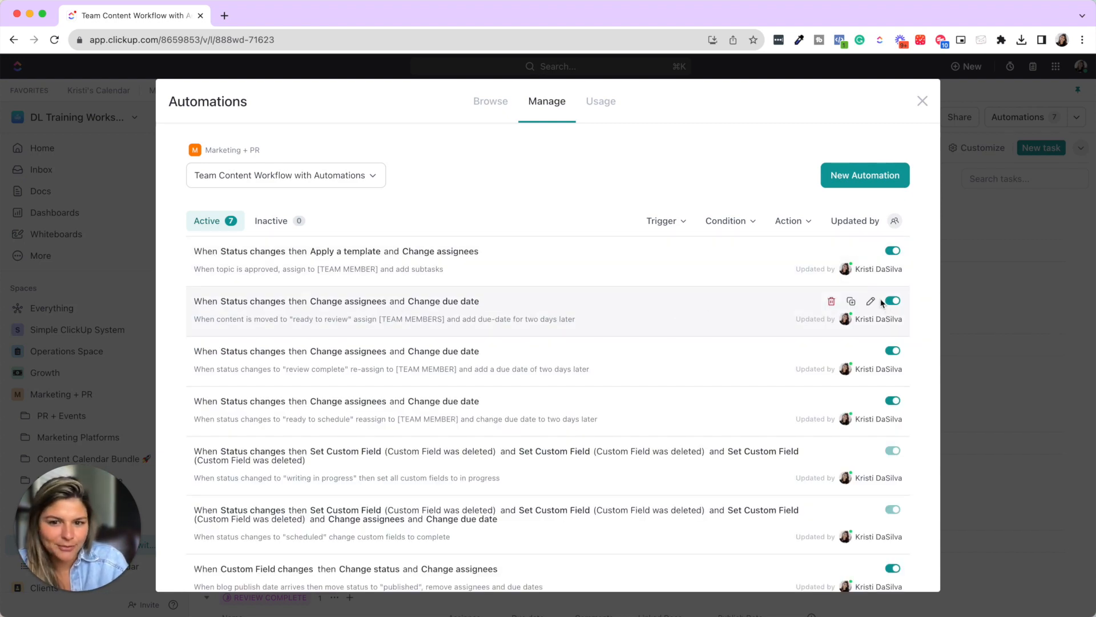
click(871, 301)
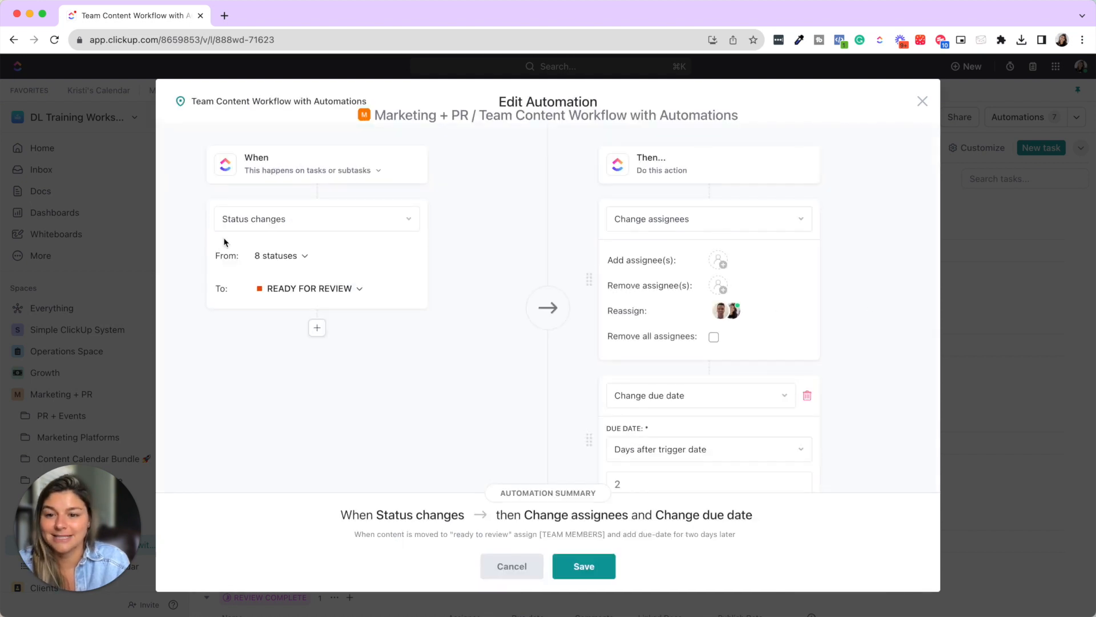
mouse_move(356, 299)
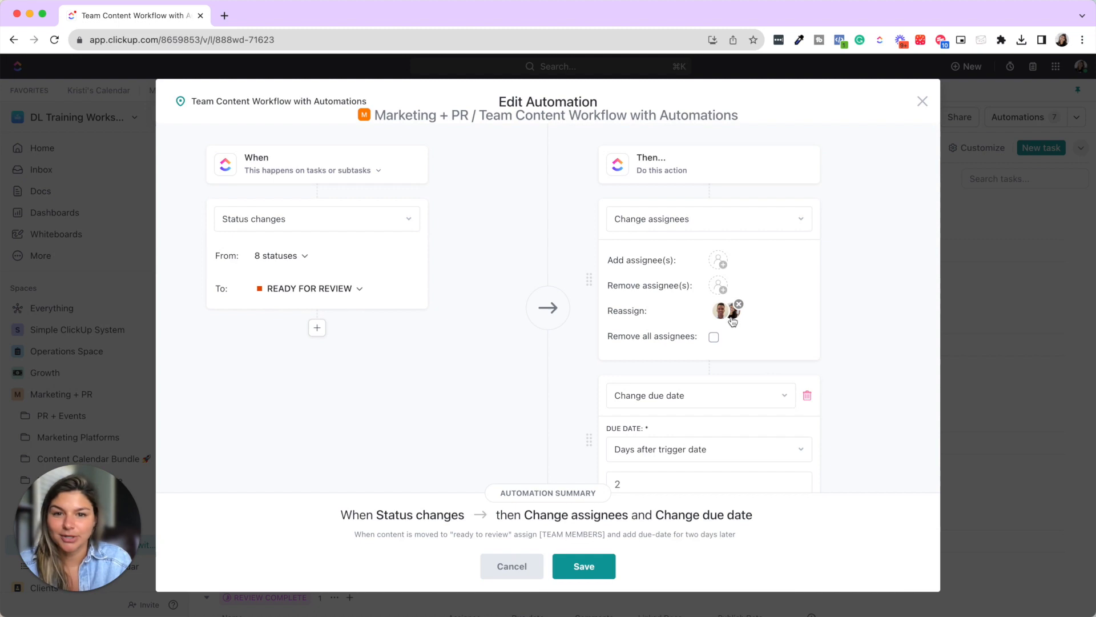
scroll(down, 3)
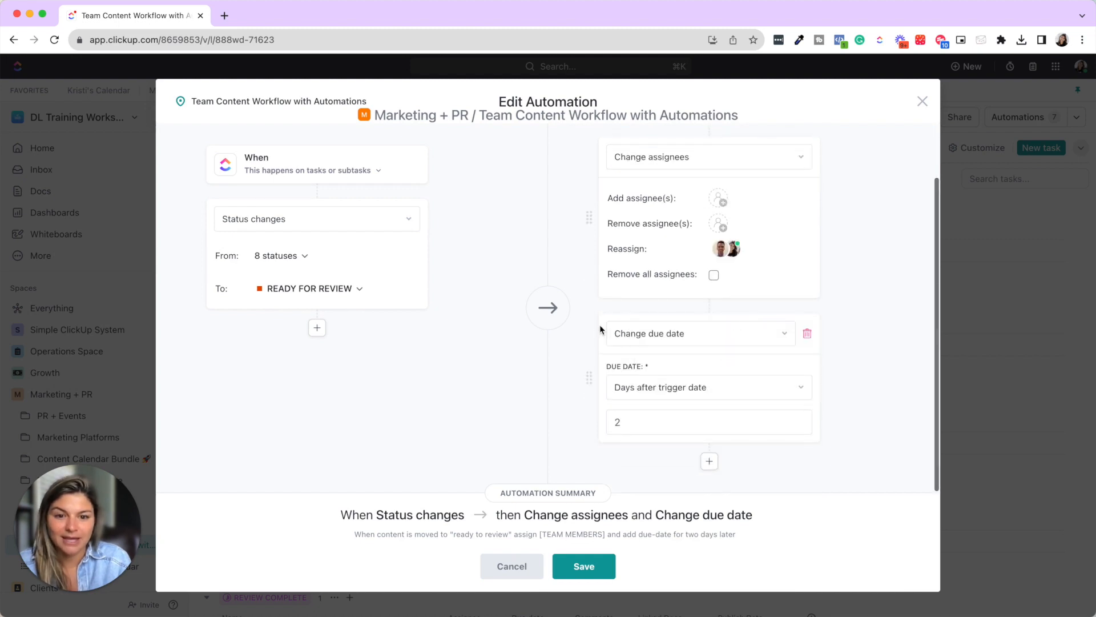
mouse_move(683, 434)
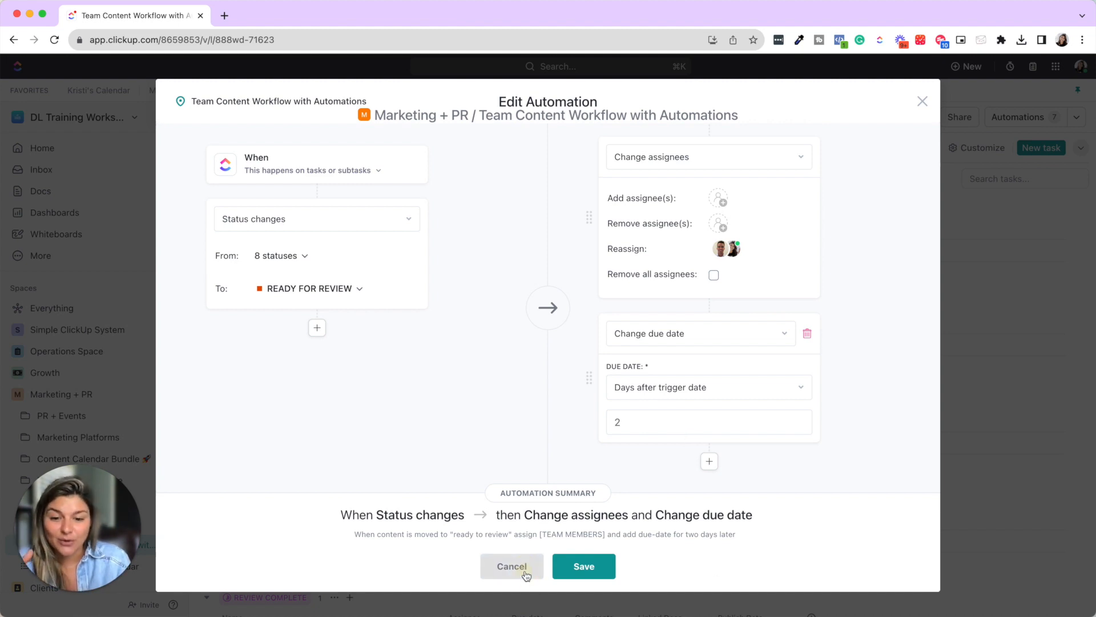
Leave the first automation unchanged and review the 'ready to schedule' reassignment automation
click(512, 565)
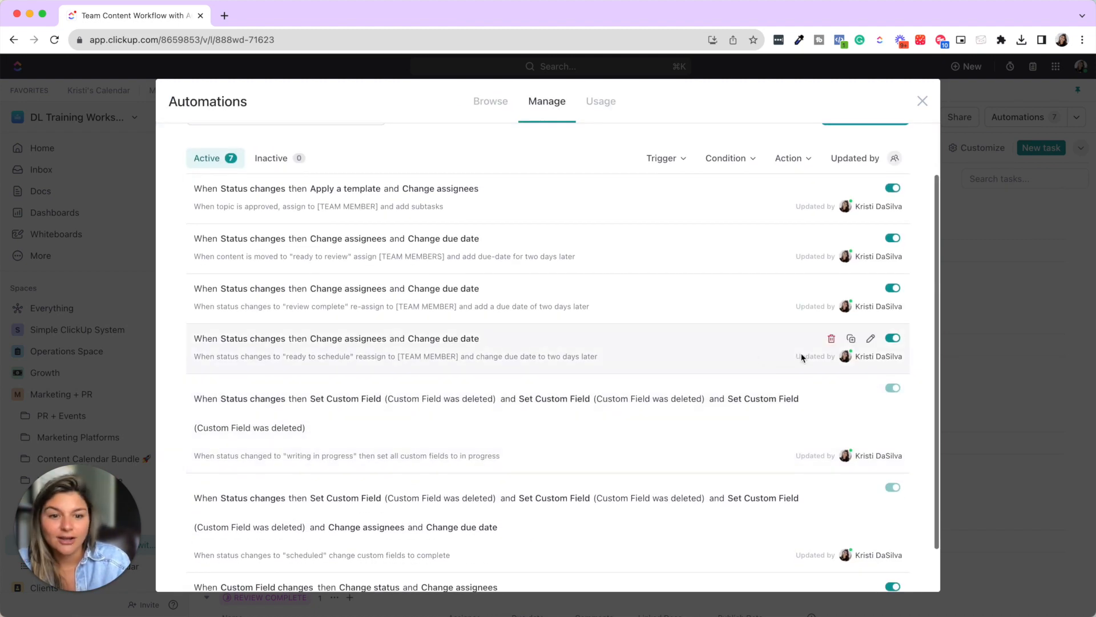
click(870, 338)
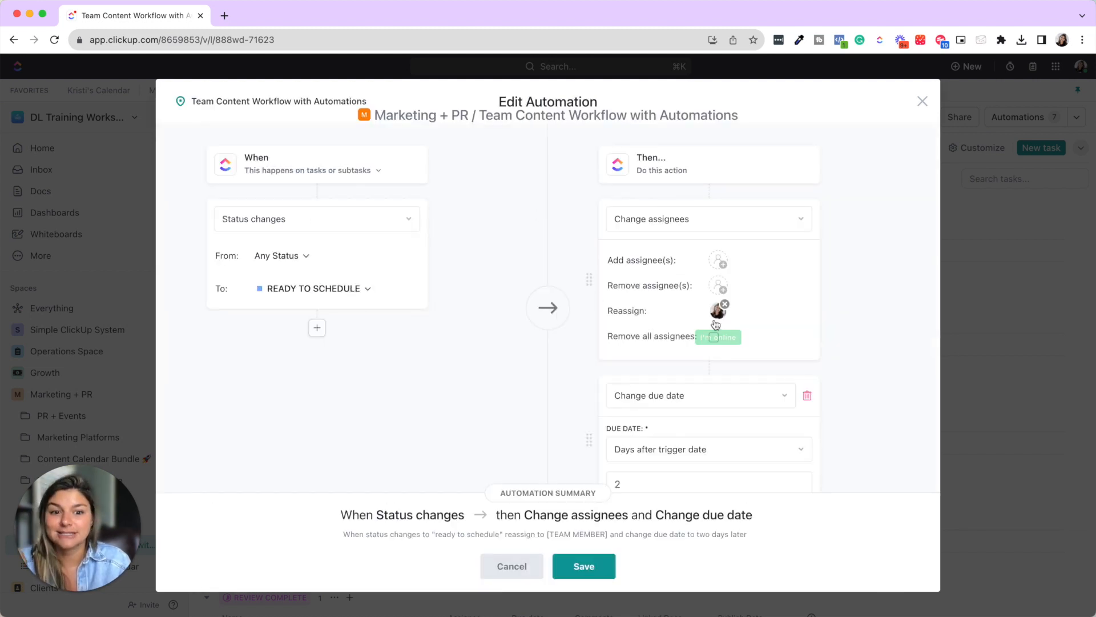
scroll(down, 3)
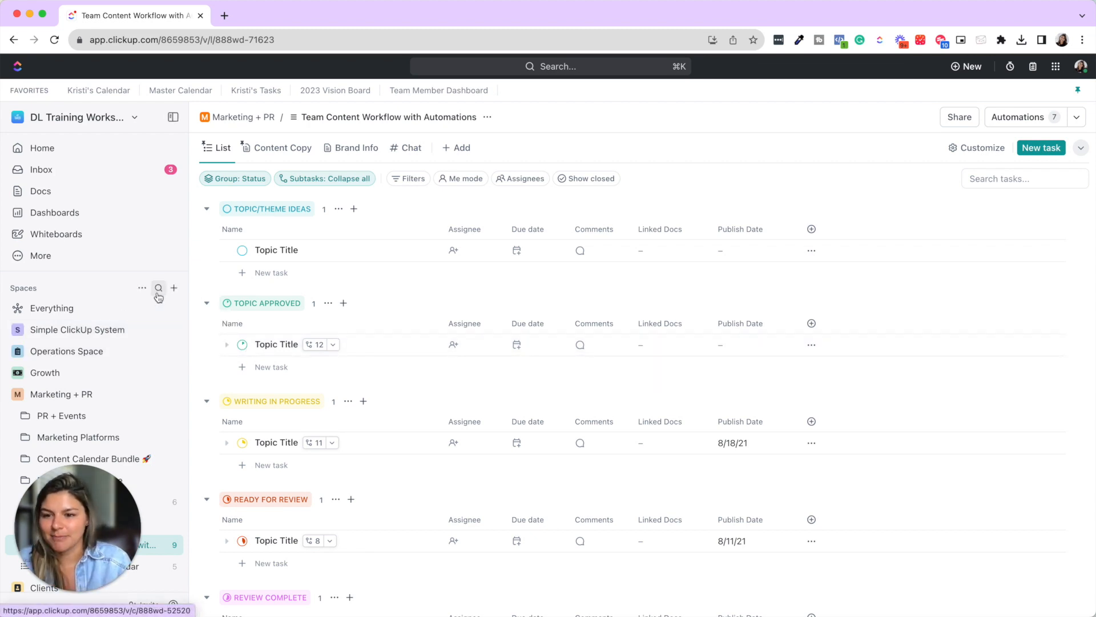
Find the OOO Request Form list via the sidebar search and show its Time Off Request Form view
text(ooo)
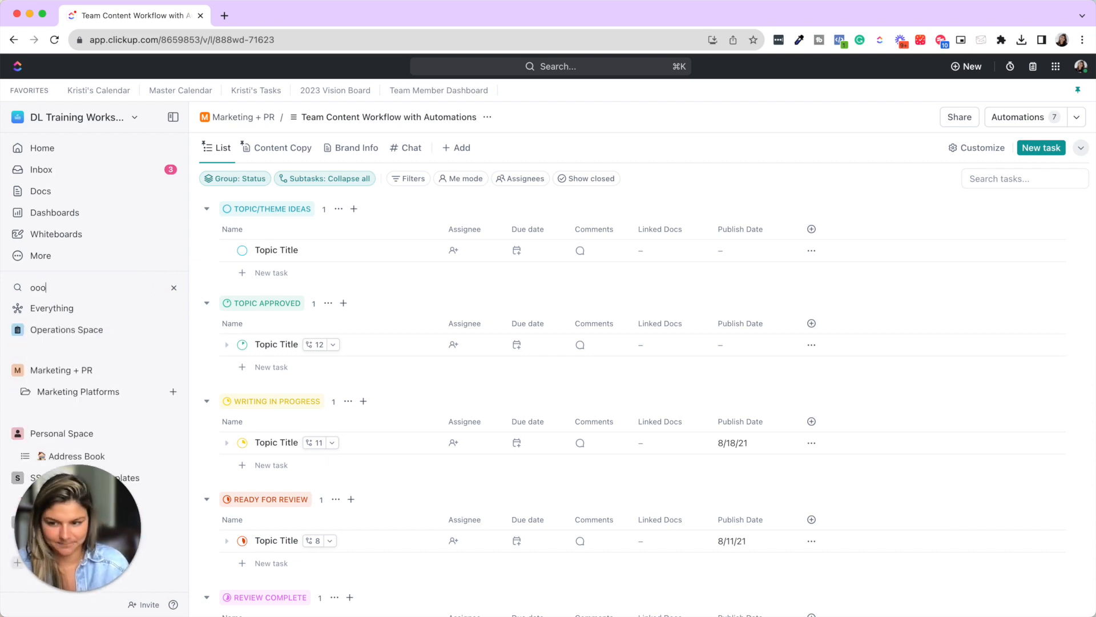
click(77, 351)
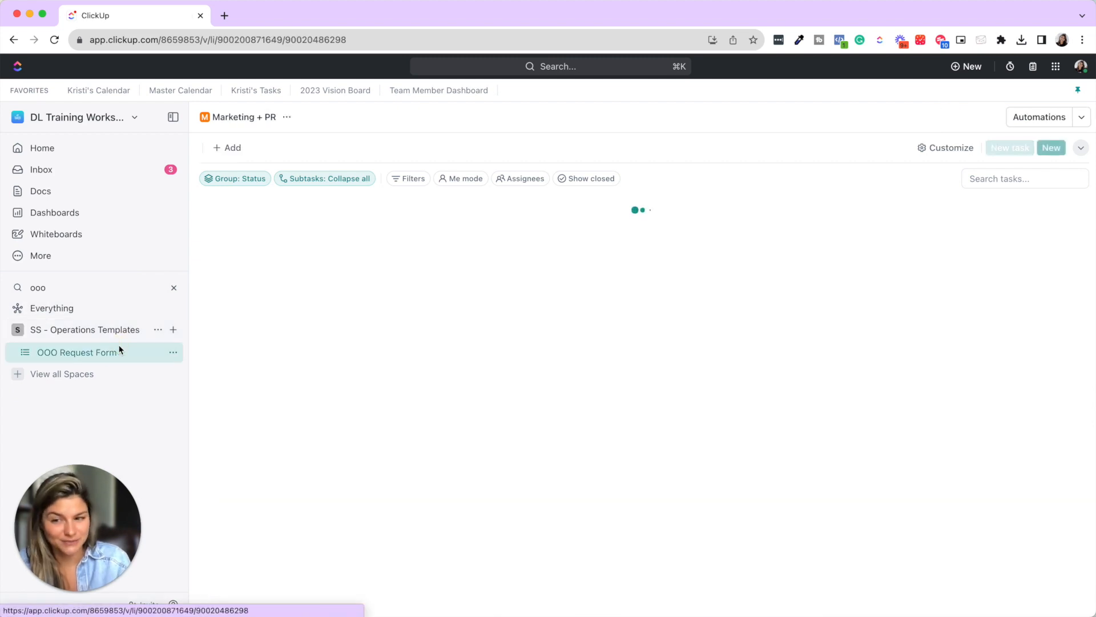
click(76, 352)
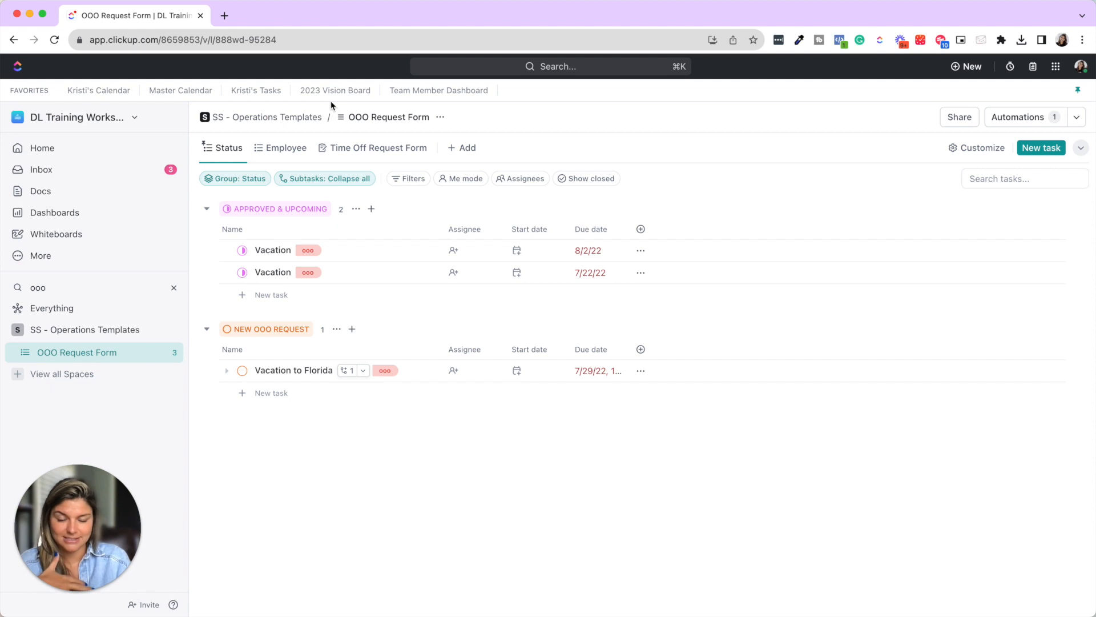
click(379, 147)
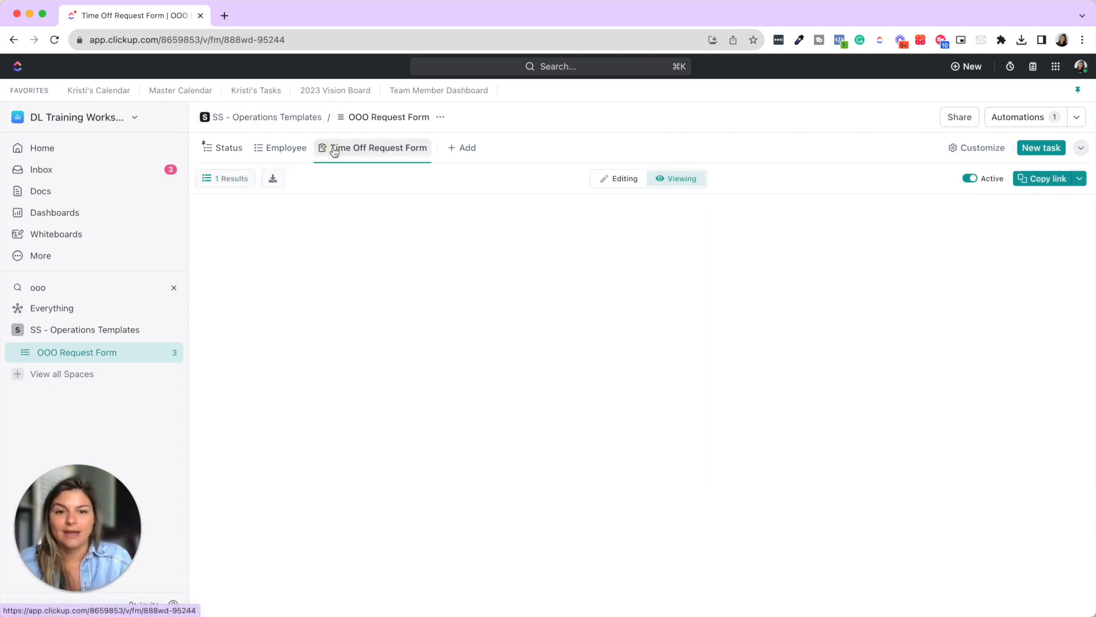
Load the Time Off Request Form and try its required profile photo field
click(379, 147)
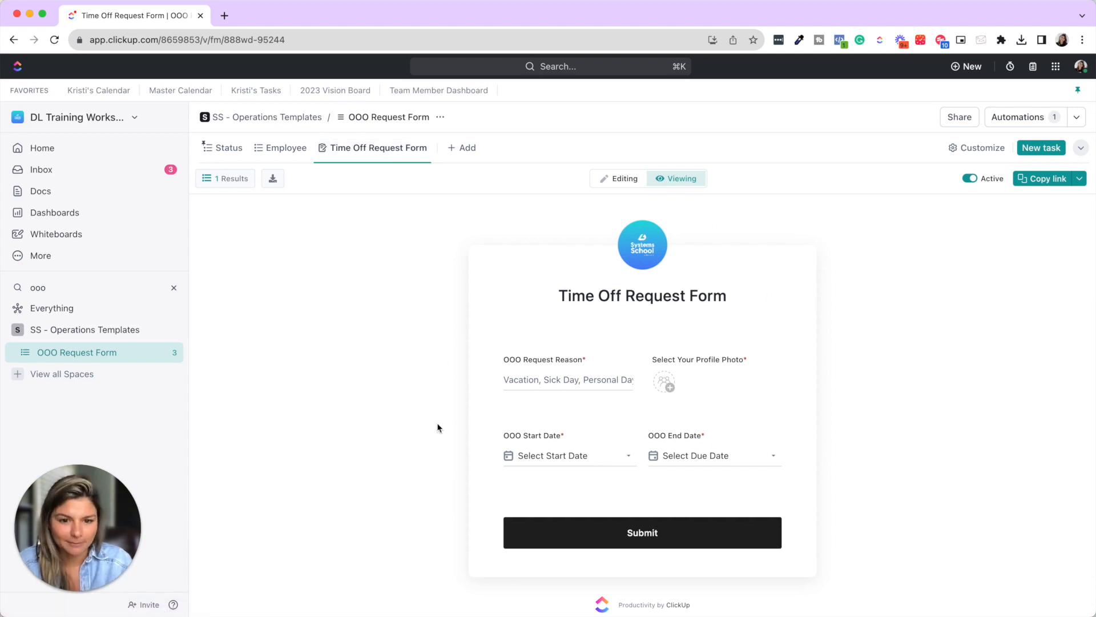
mouse_move(569, 369)
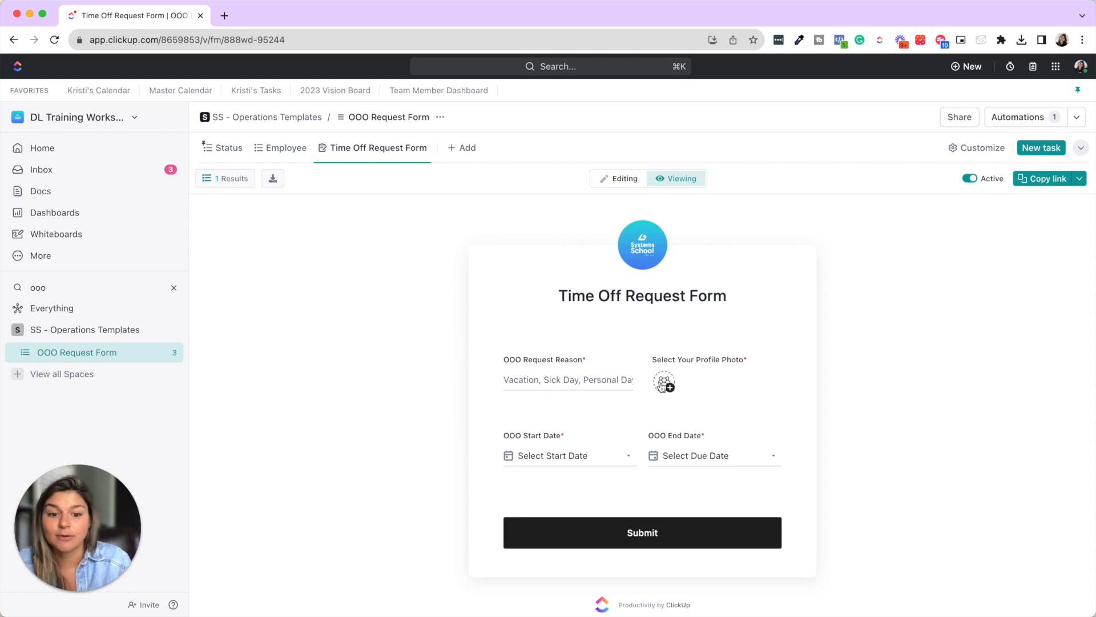
click(642, 532)
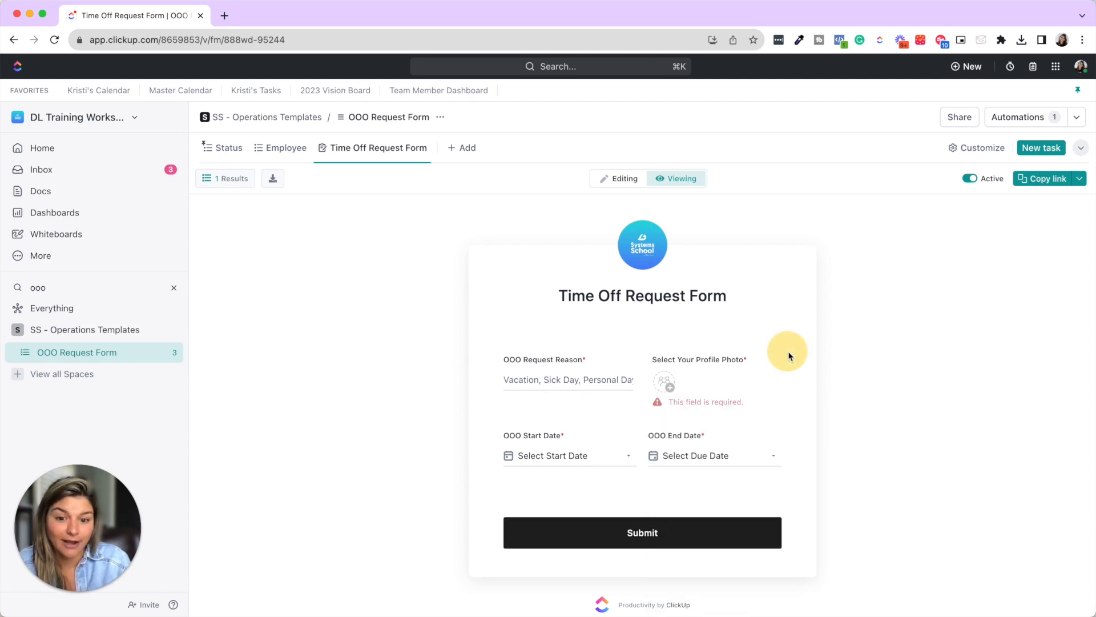
mouse_move(694, 465)
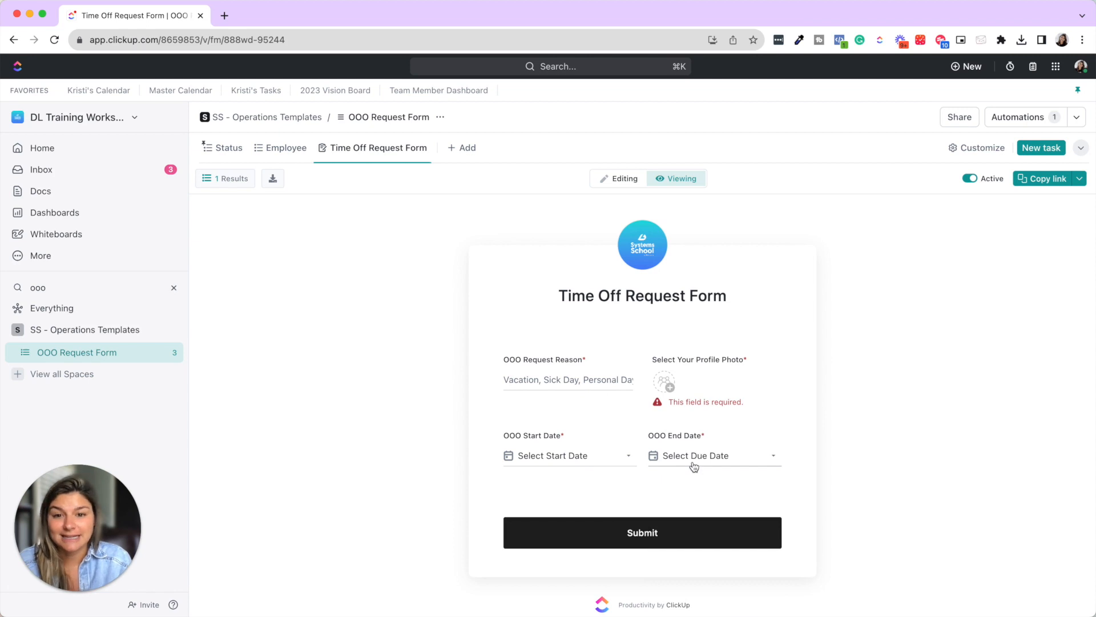
mouse_move(820, 212)
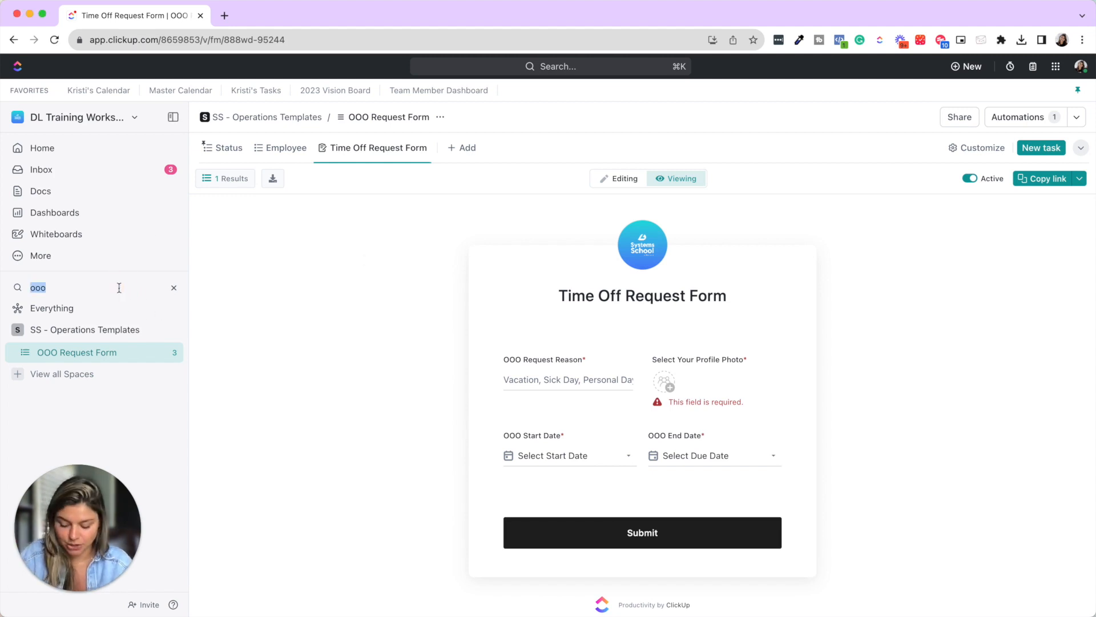
Find the Project Based Clients folder and browse workspace templates to add into it
text(workflo)
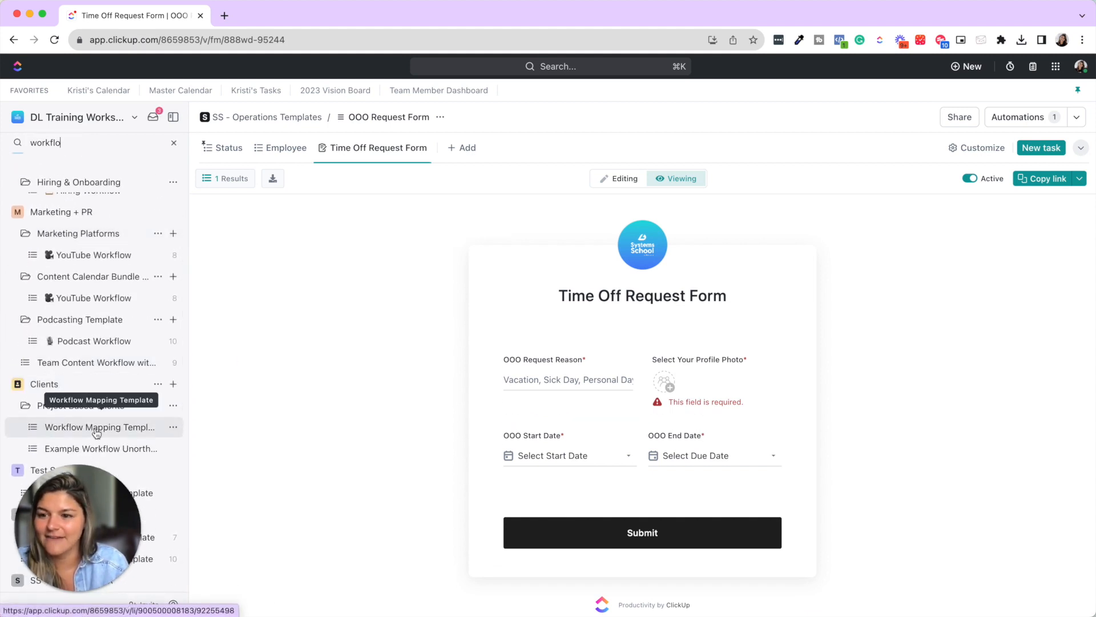
scroll(down, 3)
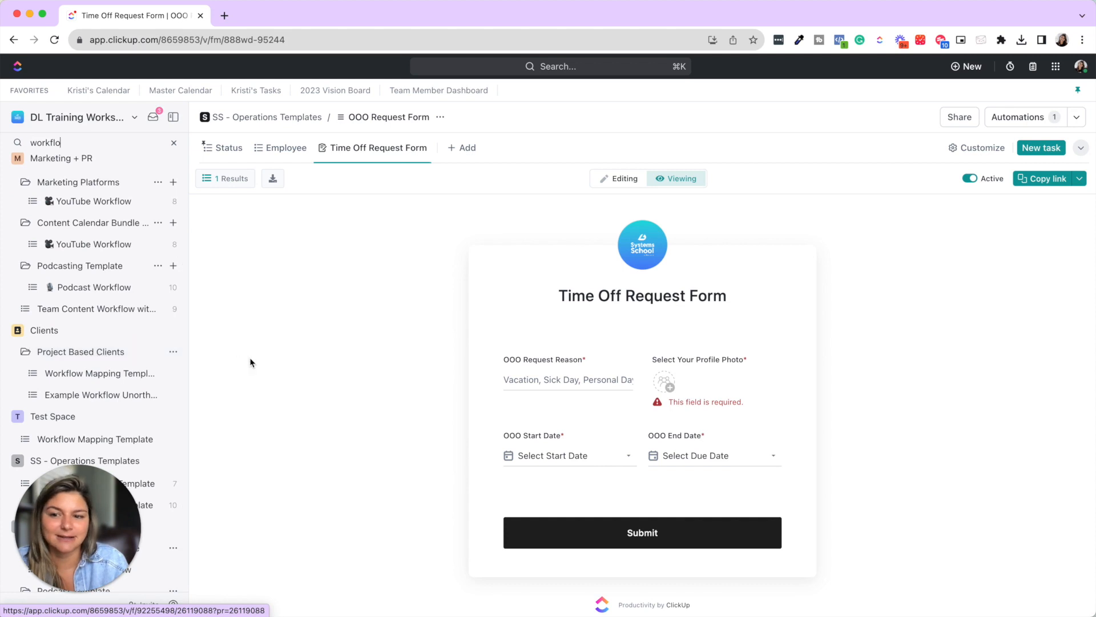
mouse_move(174, 352)
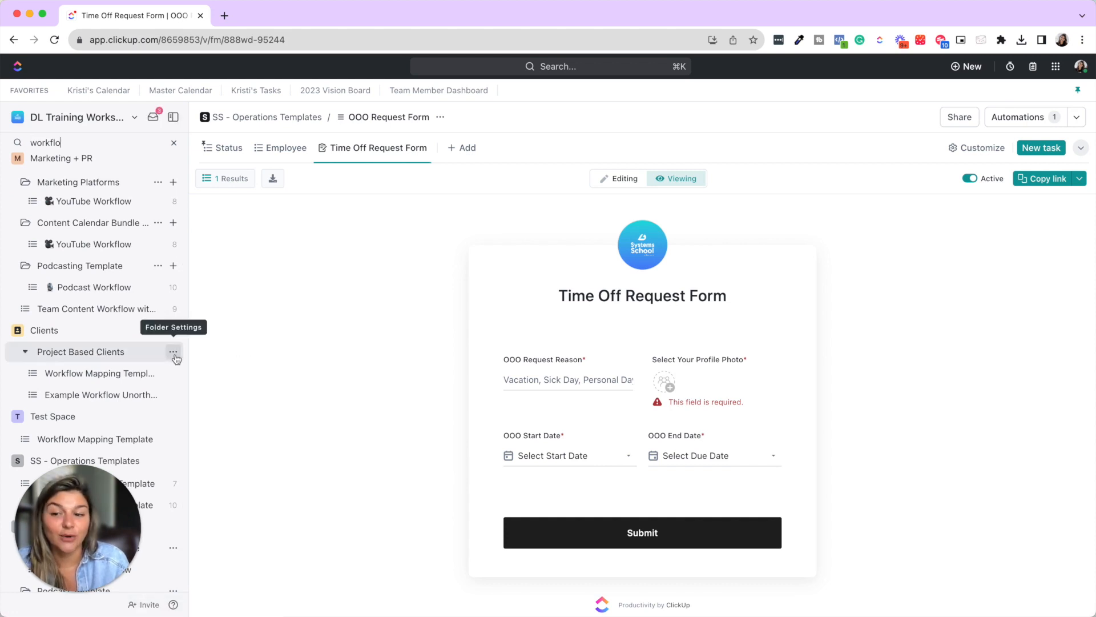
click(173, 352)
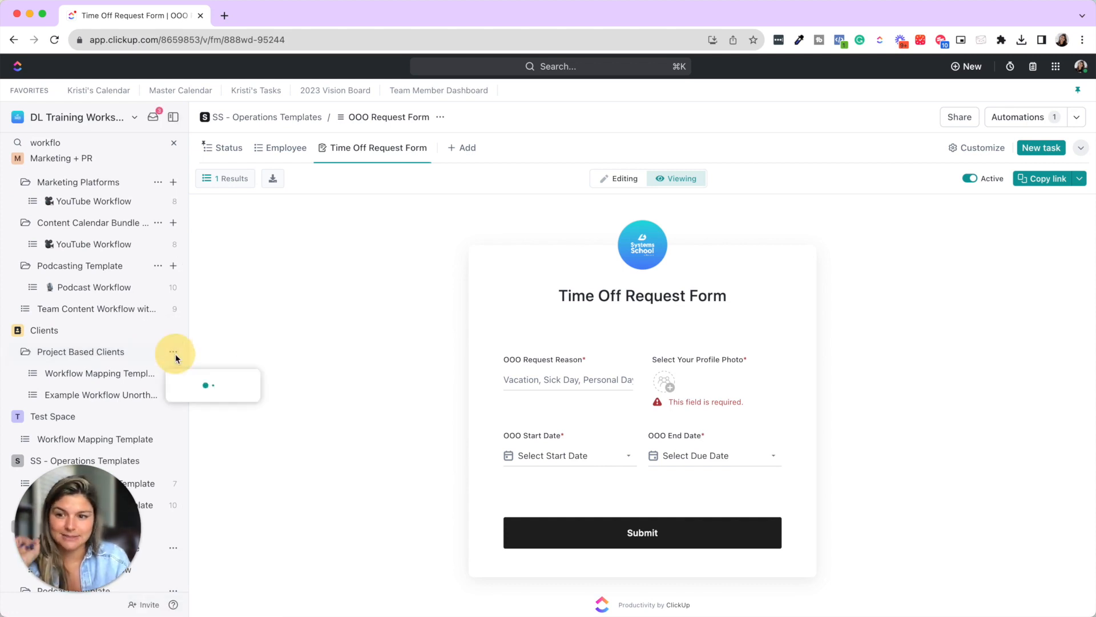
click(157, 352)
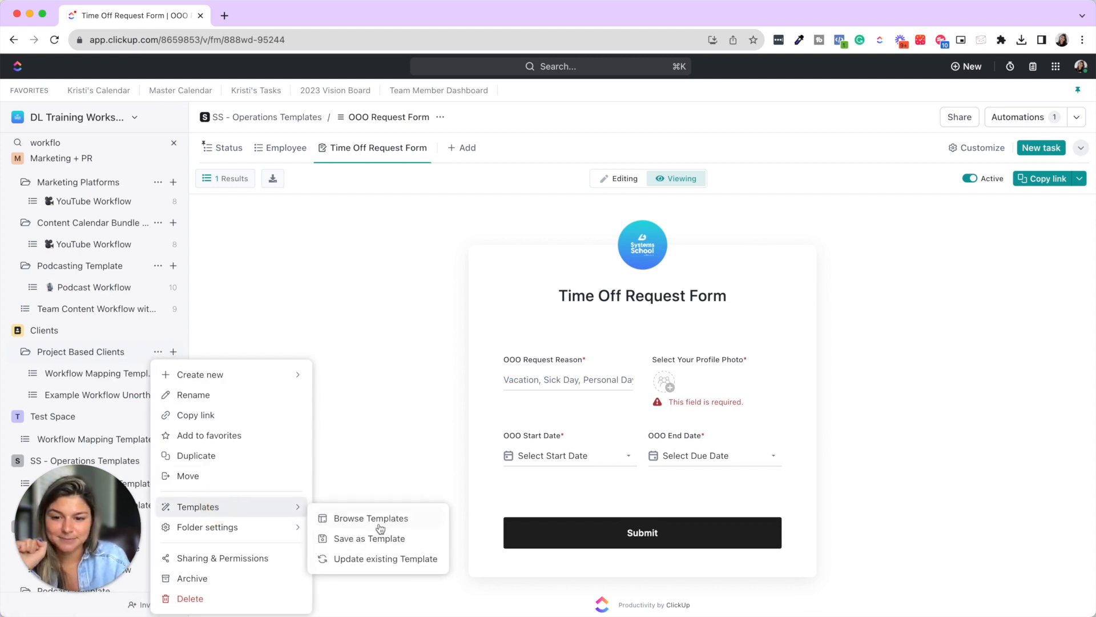
click(369, 519)
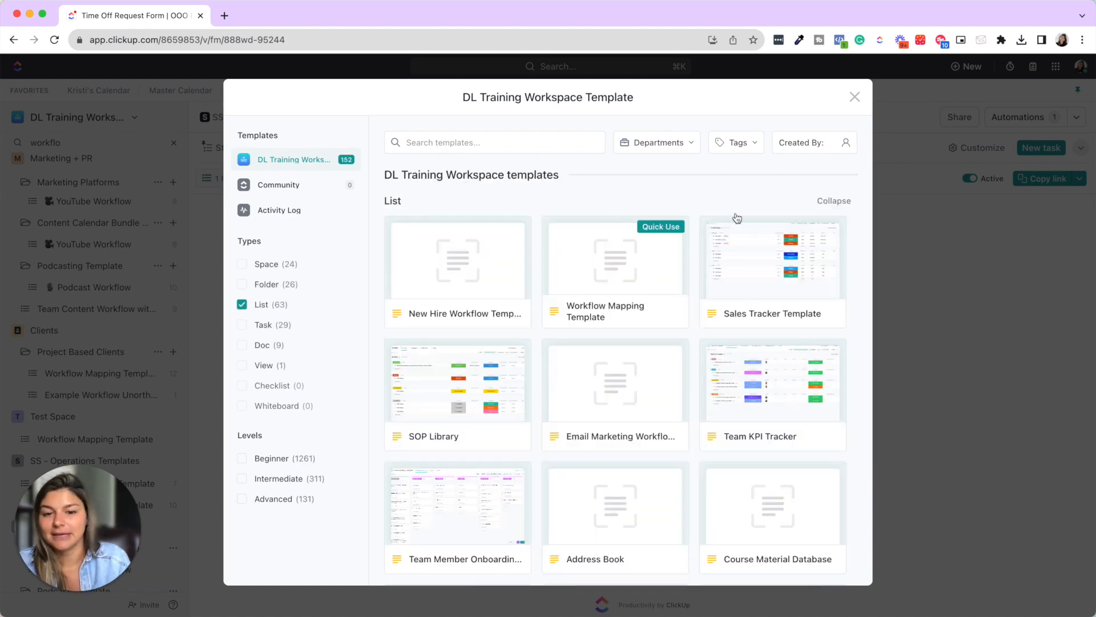
Start a new list from the Workflow Mapping Template, naming it 'DaSilva Life ClickUp Build'
click(615, 273)
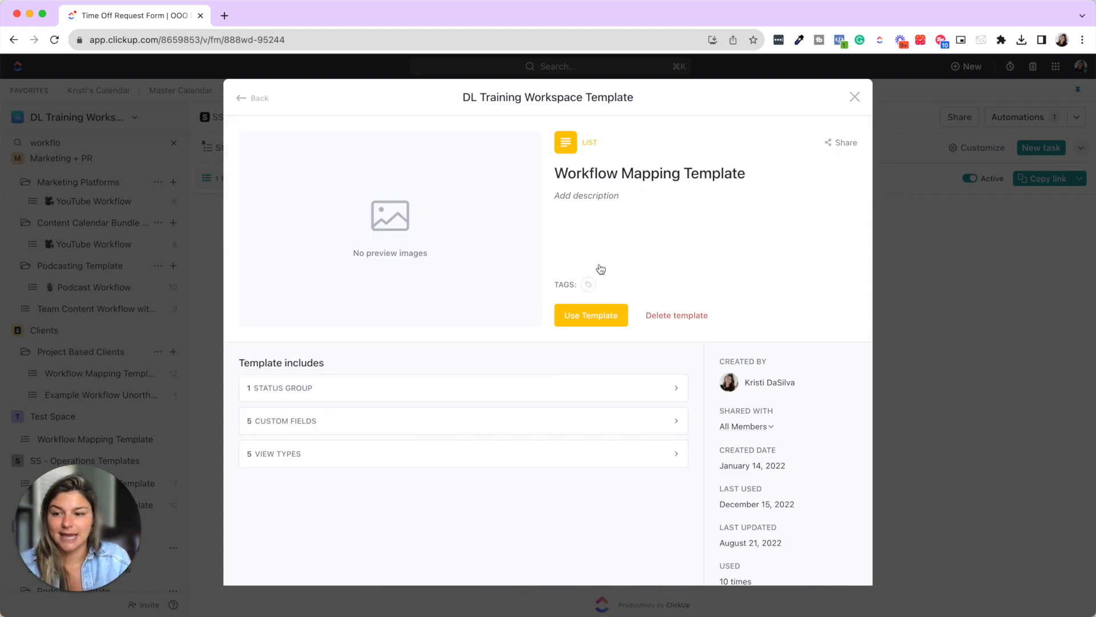
click(591, 315)
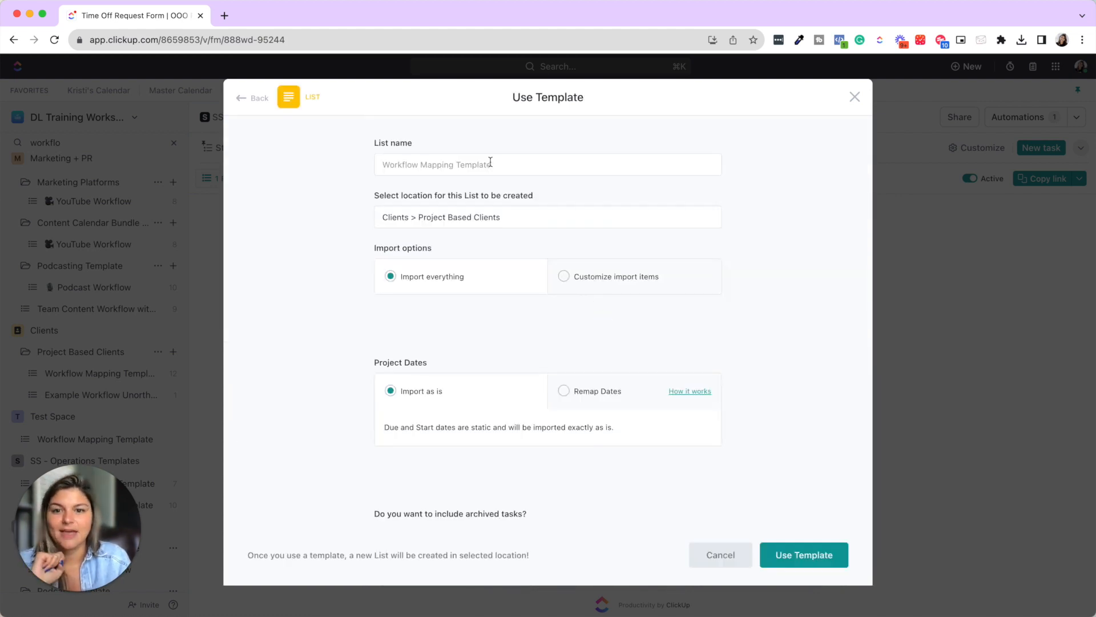
text(DaSilva Life ClickUp Bui)
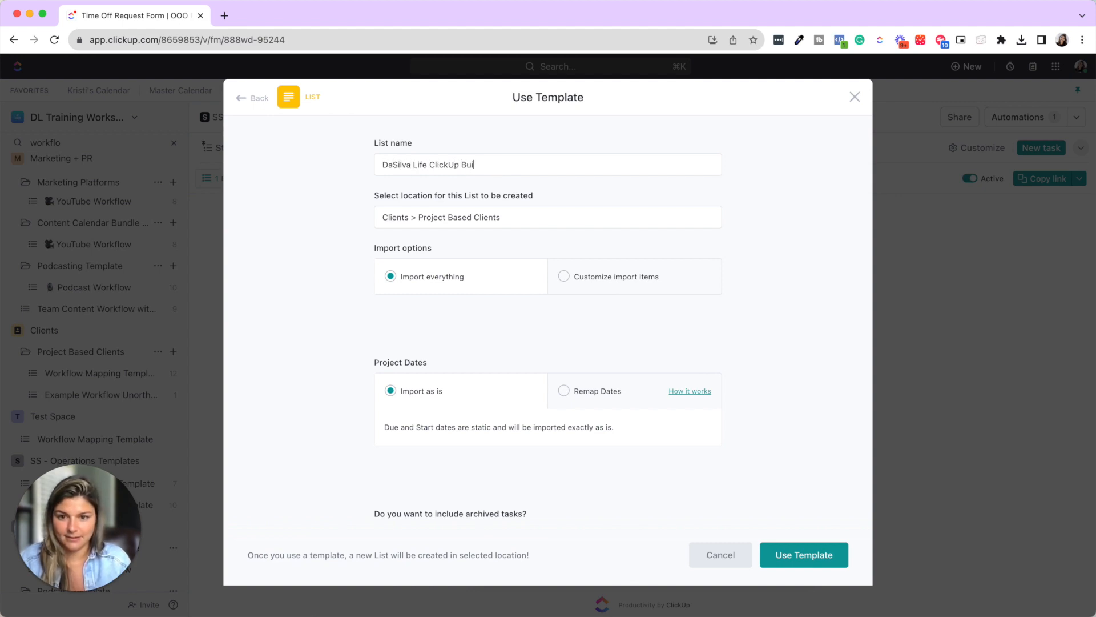
scroll(down, 3)
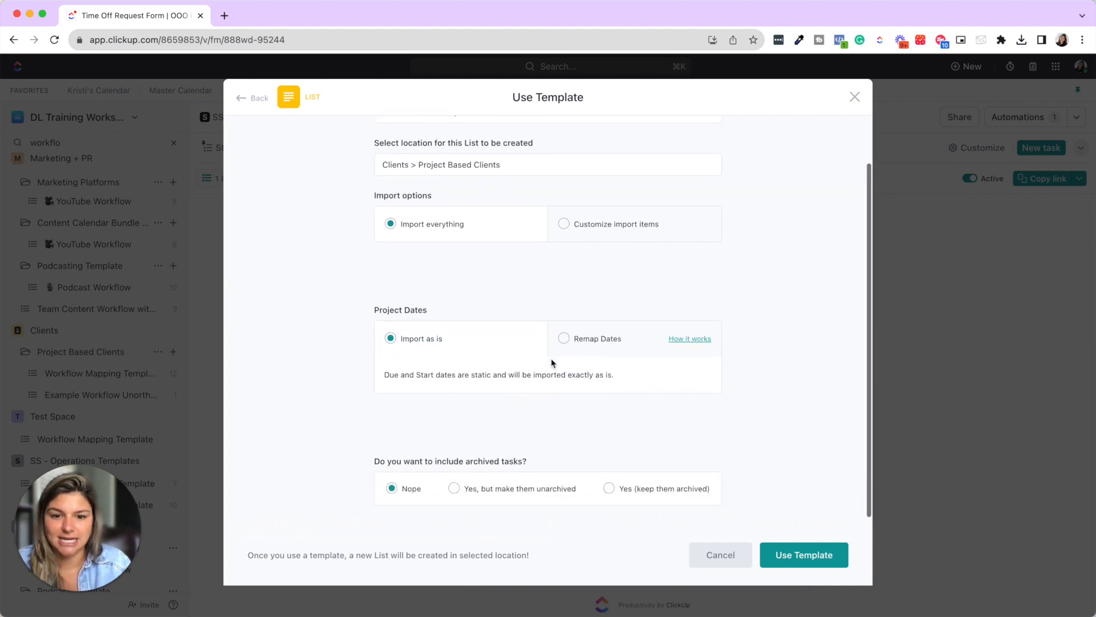
Remap the template's project dates to start on October 2, 2023
click(563, 338)
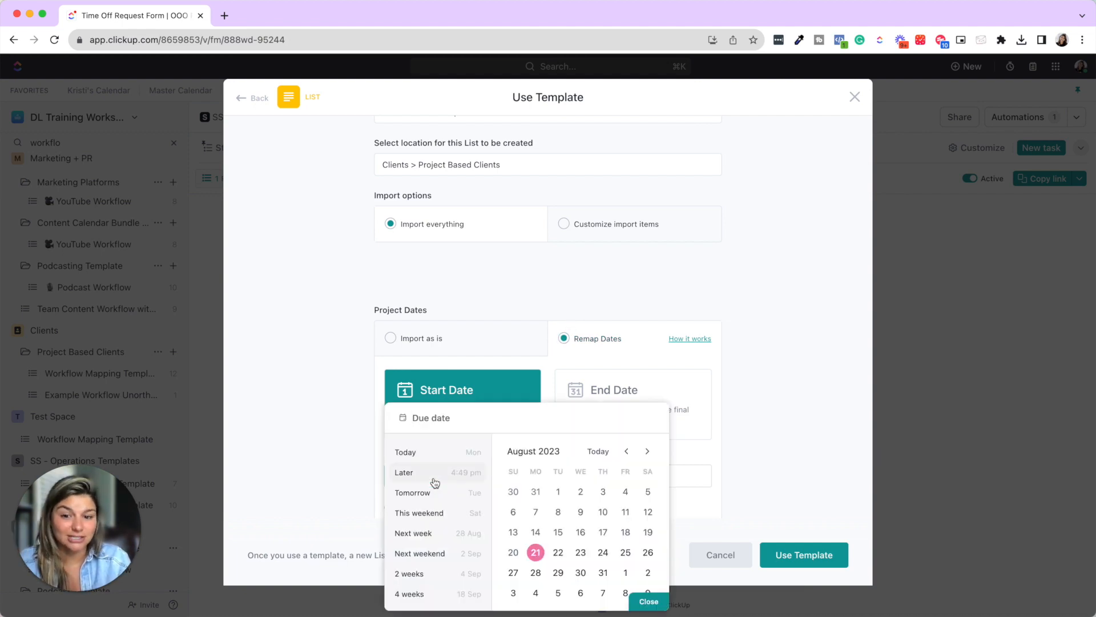
click(646, 451)
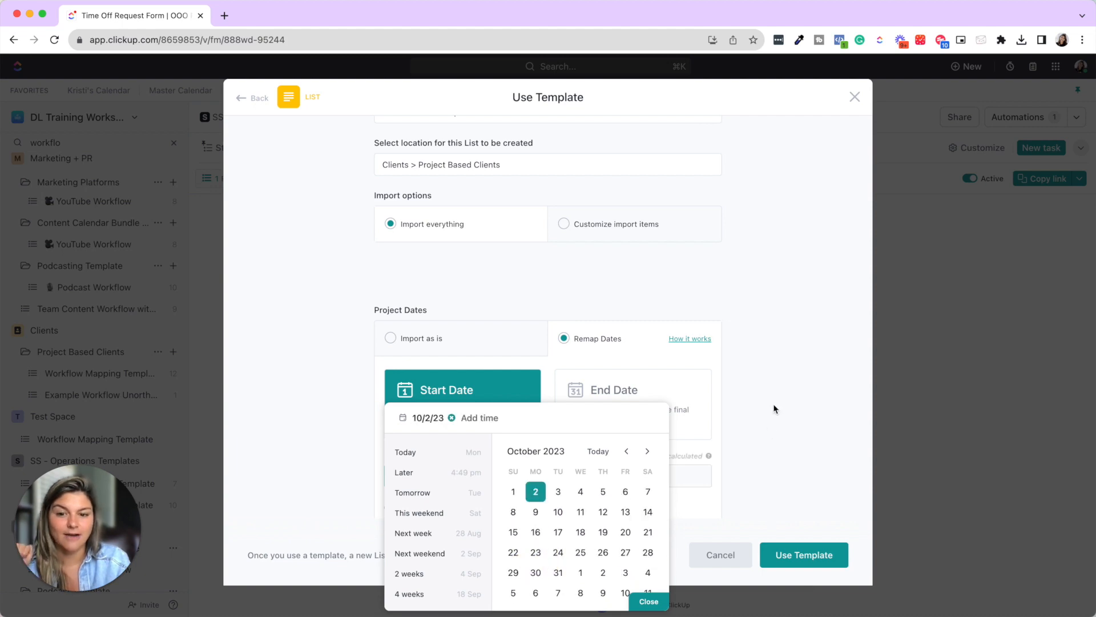
click(647, 602)
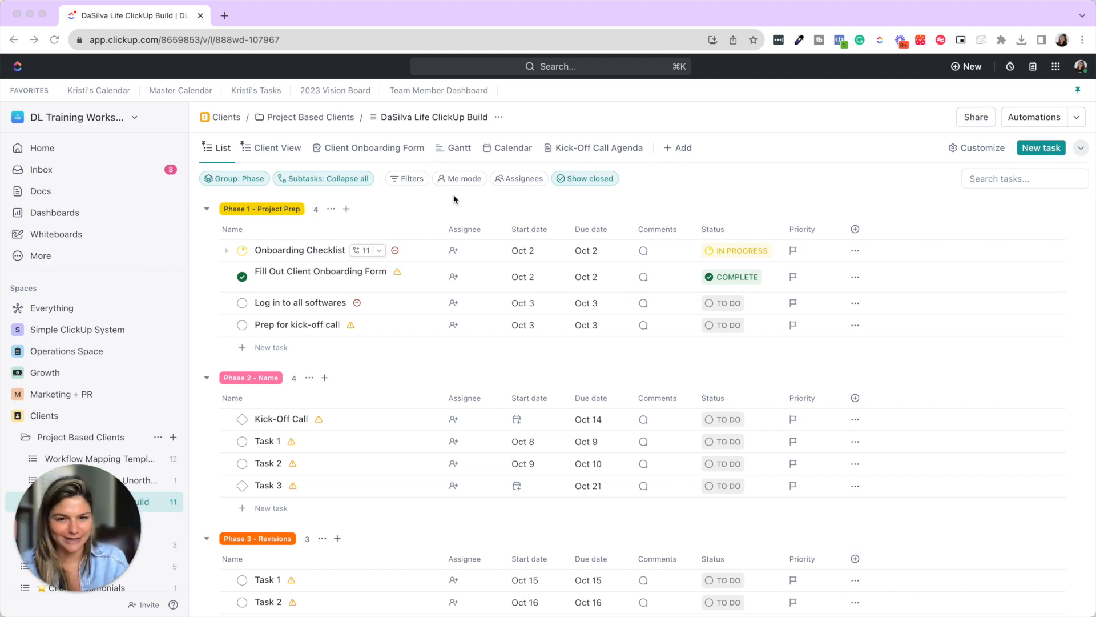
Expand the Onboarding Checklist task in the new client list to show its subtasks
click(227, 250)
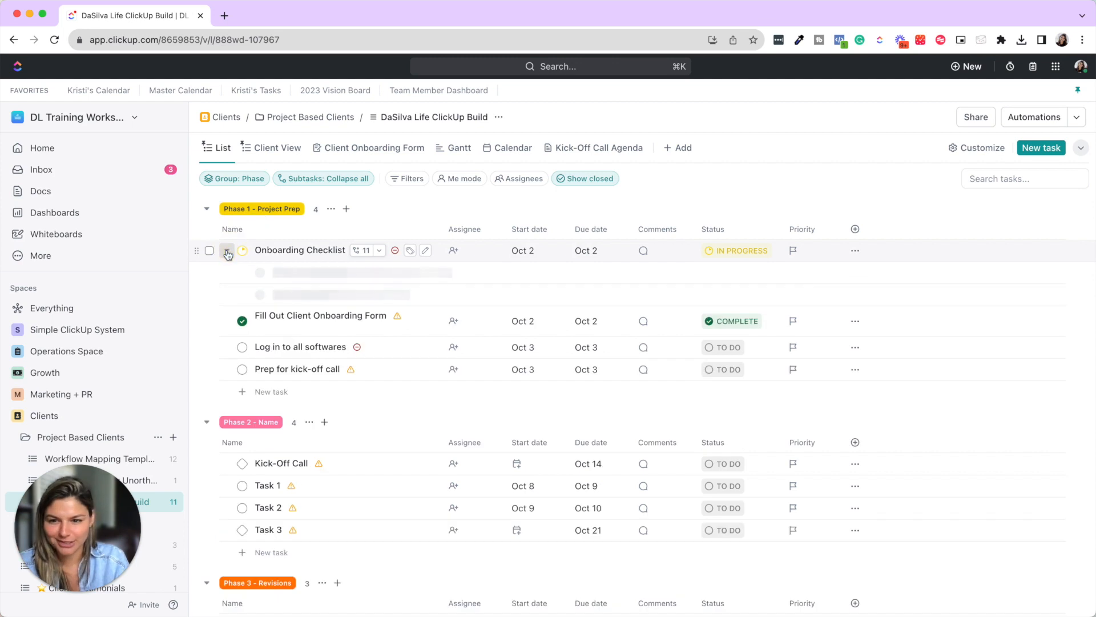
click(226, 250)
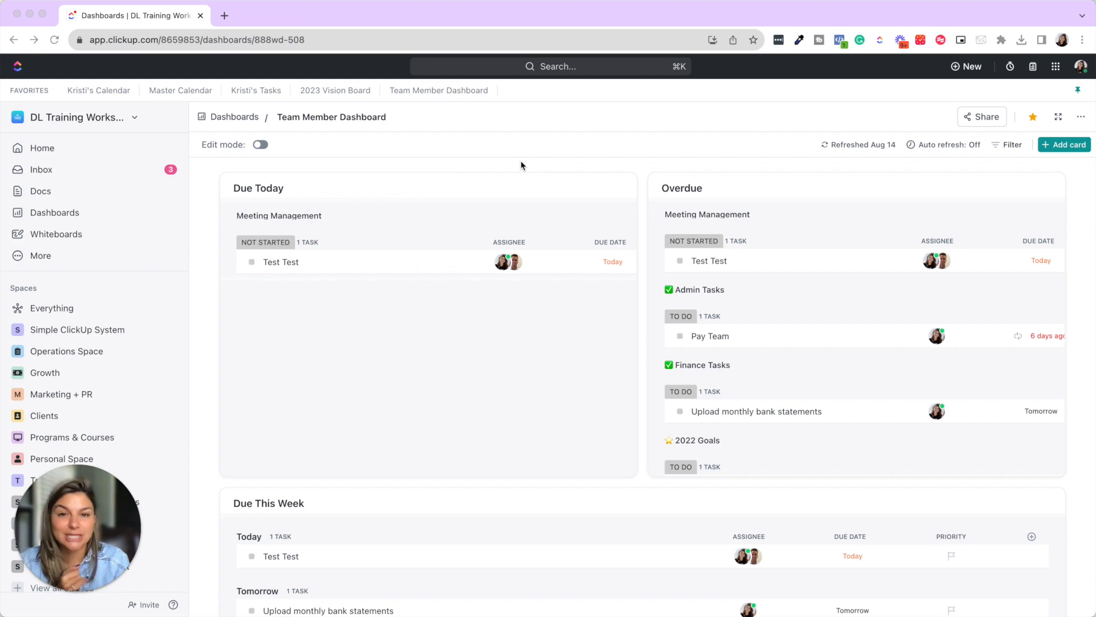
Scroll the Team Member Dashboard to see overdue tasks like Pay Team and Upload monthly bank statements
scroll(down, 3)
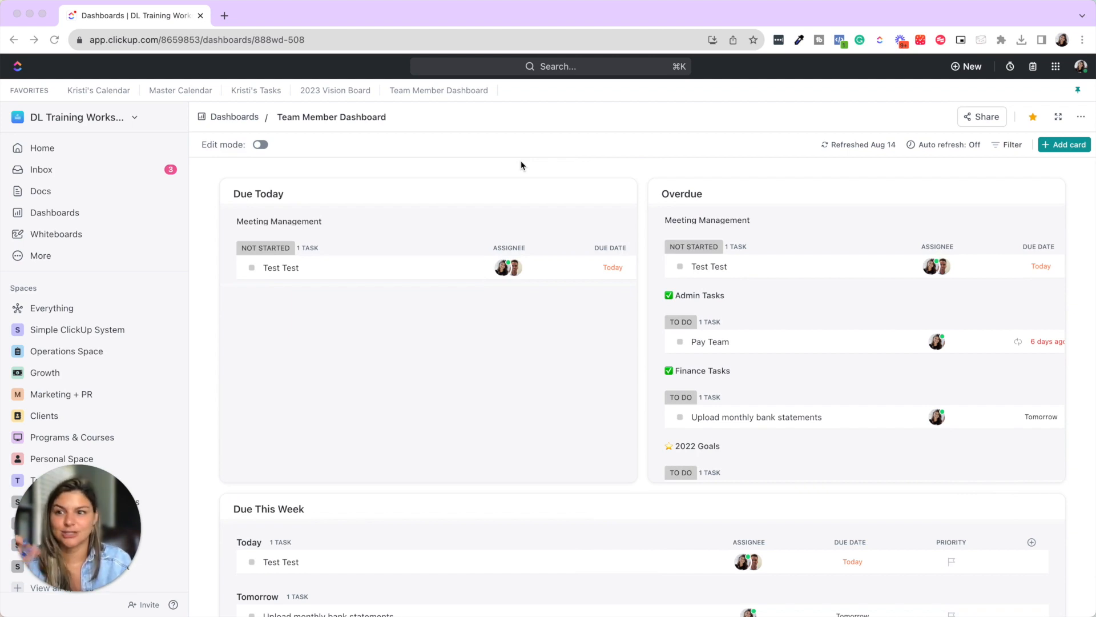
mouse_move(50, 183)
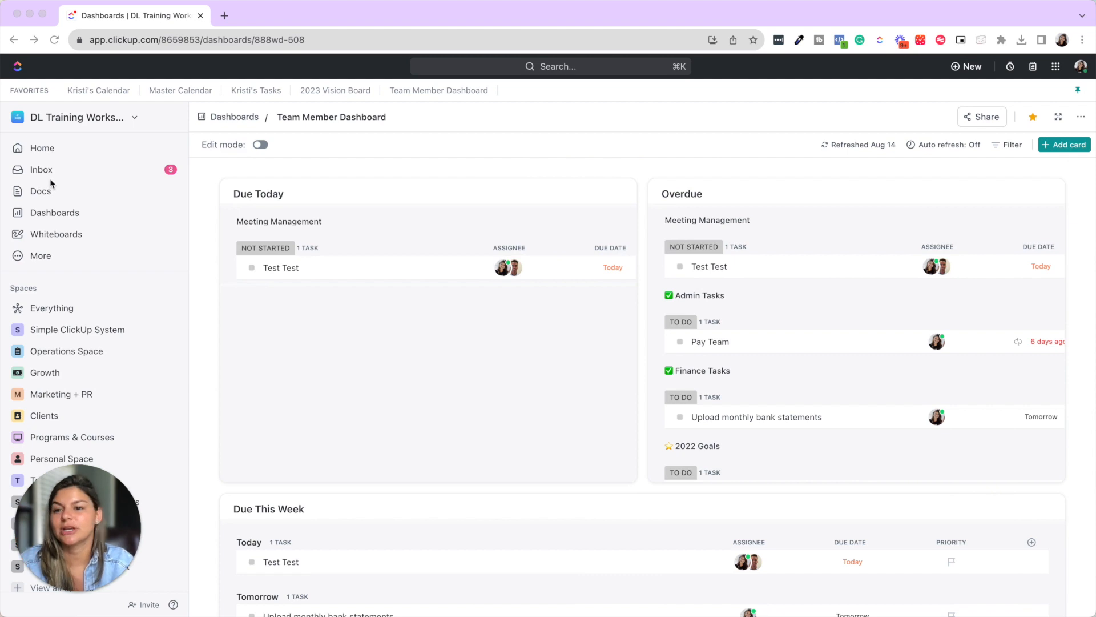
mouse_move(331, 171)
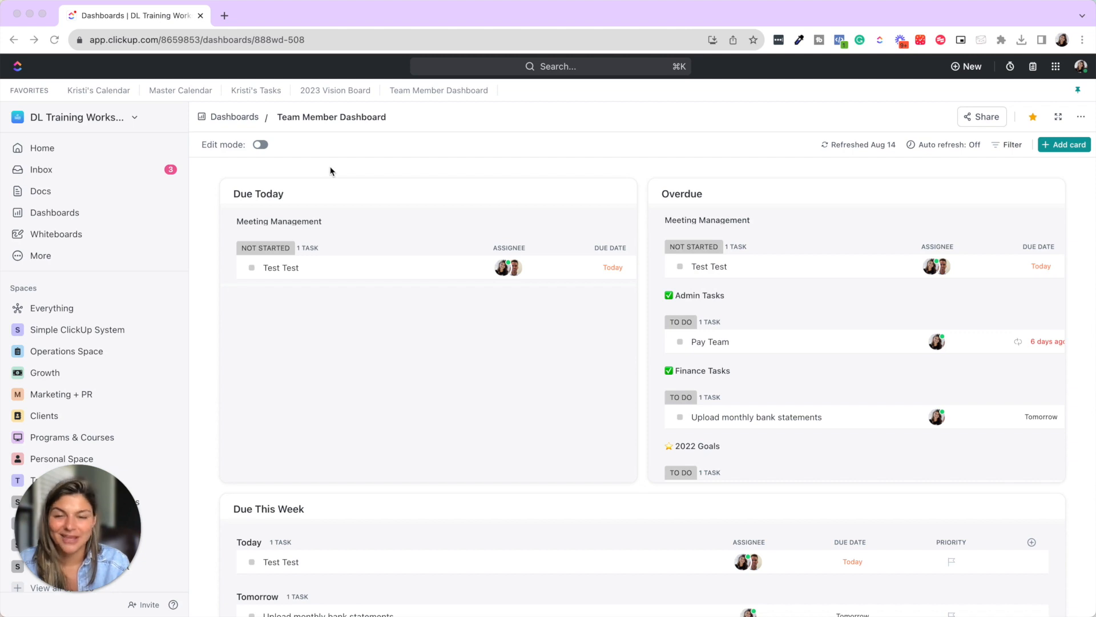
mouse_move(367, 142)
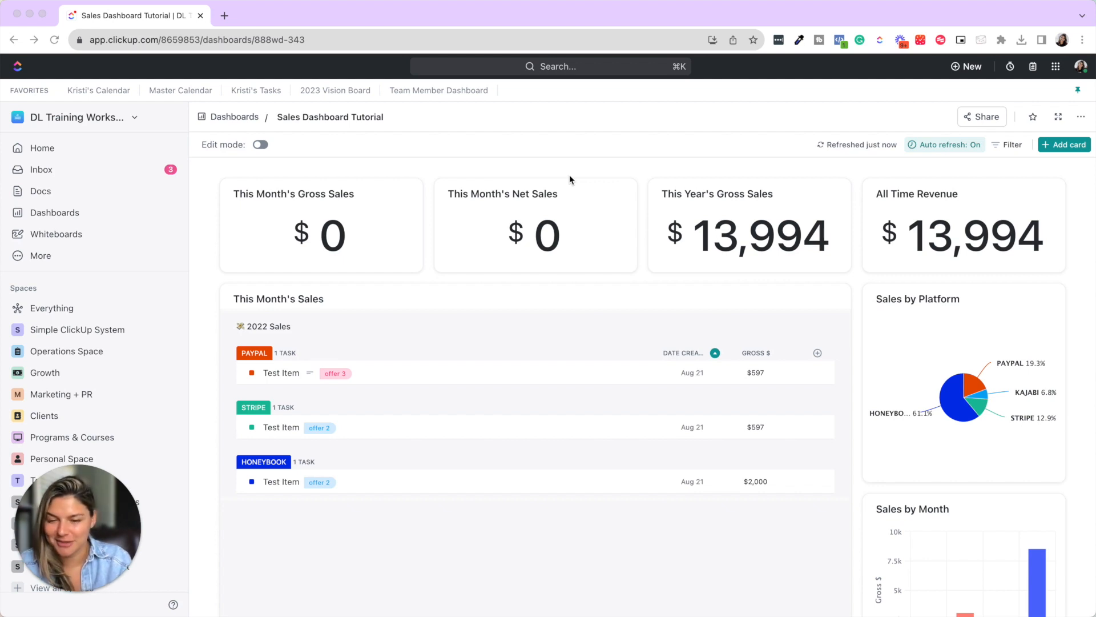
mouse_move(367, 169)
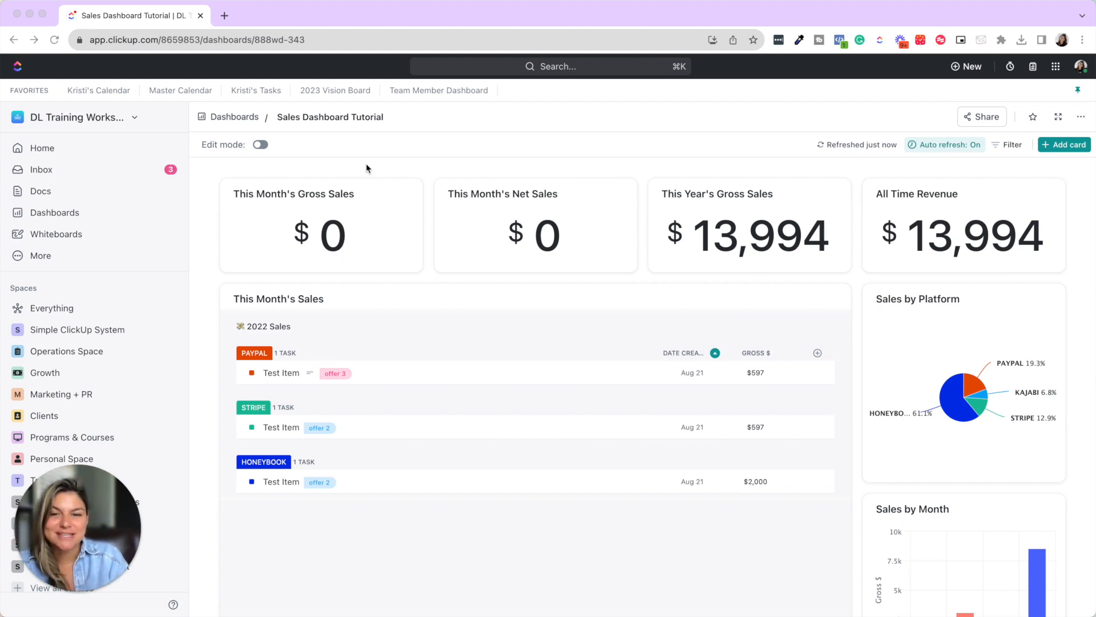